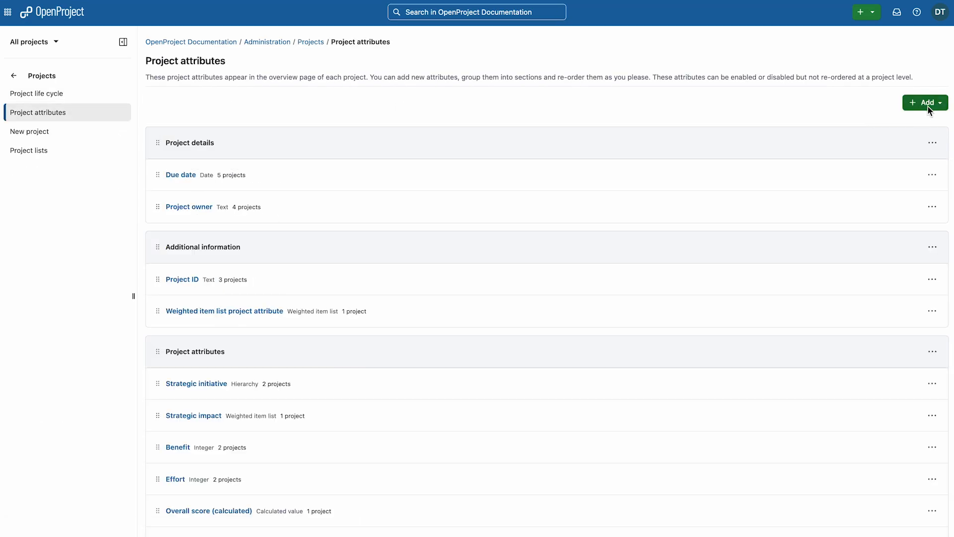
# - Create a hierarchy project attribute named 'Delivery structure' with multi-select allowed and save it
pyautogui.click(925, 102)
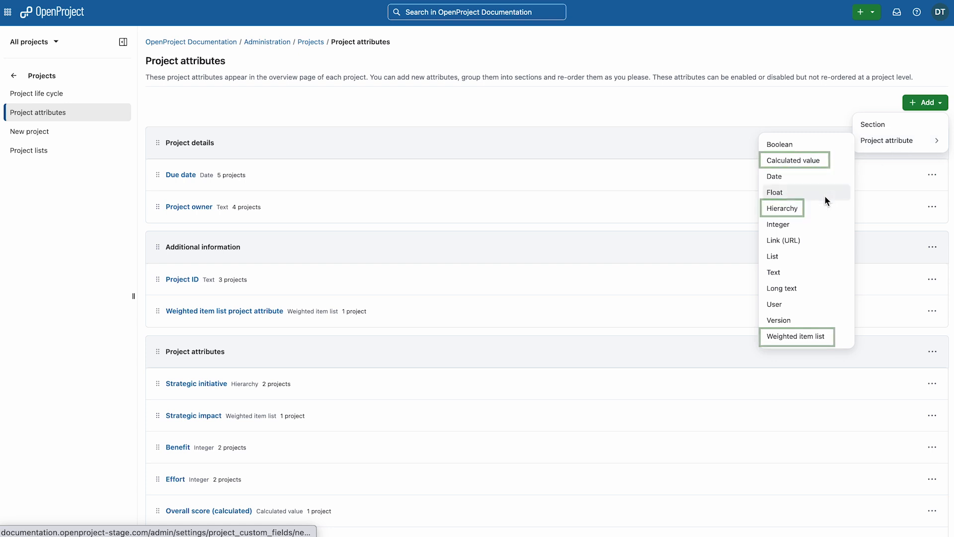
pyautogui.click(781, 208)
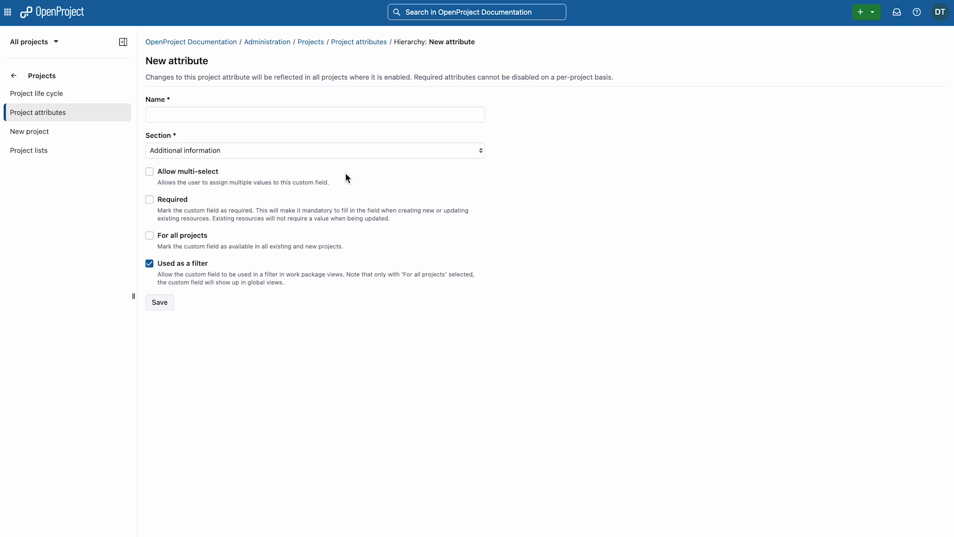
pyautogui.write('Delivery structure')
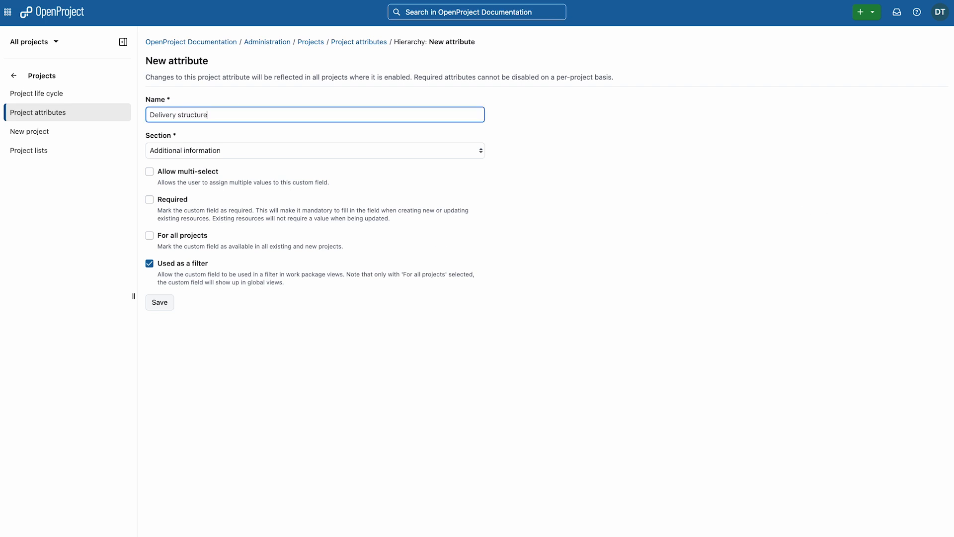
pyautogui.click(159, 303)
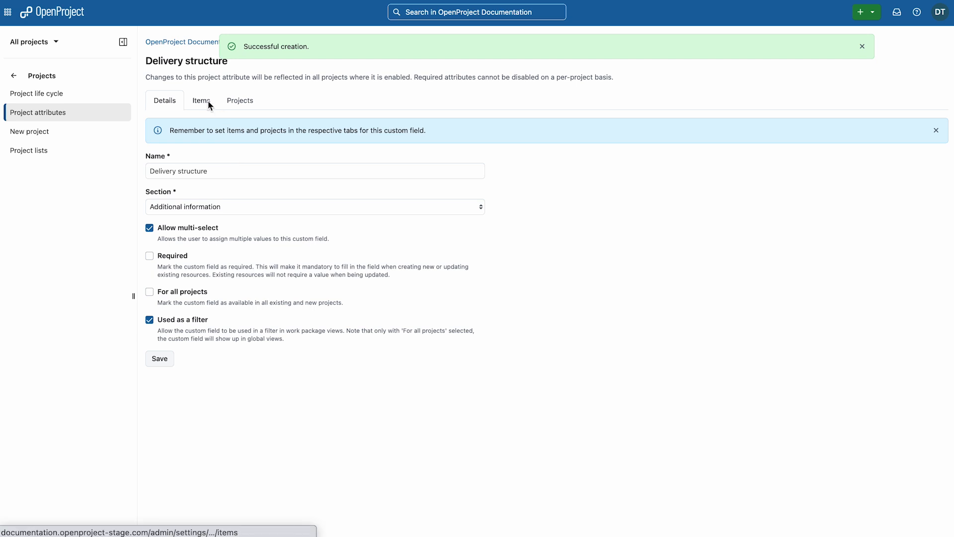
# - Add item Customer onboarding with sub-item 'First-time activation', then return to the project attributes list
pyautogui.click(201, 101)
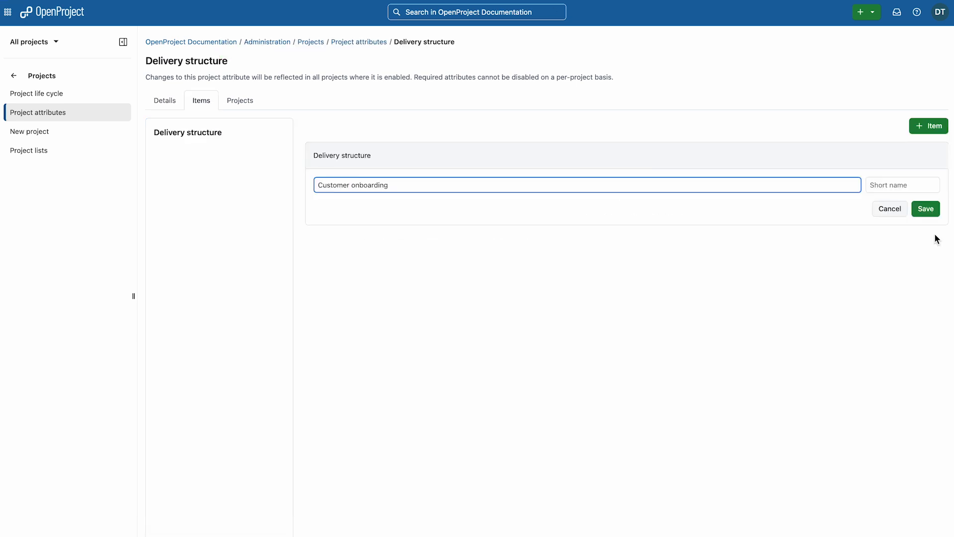
pyautogui.write('First-time activ')
pyautogui.write('Tutorial redesign')
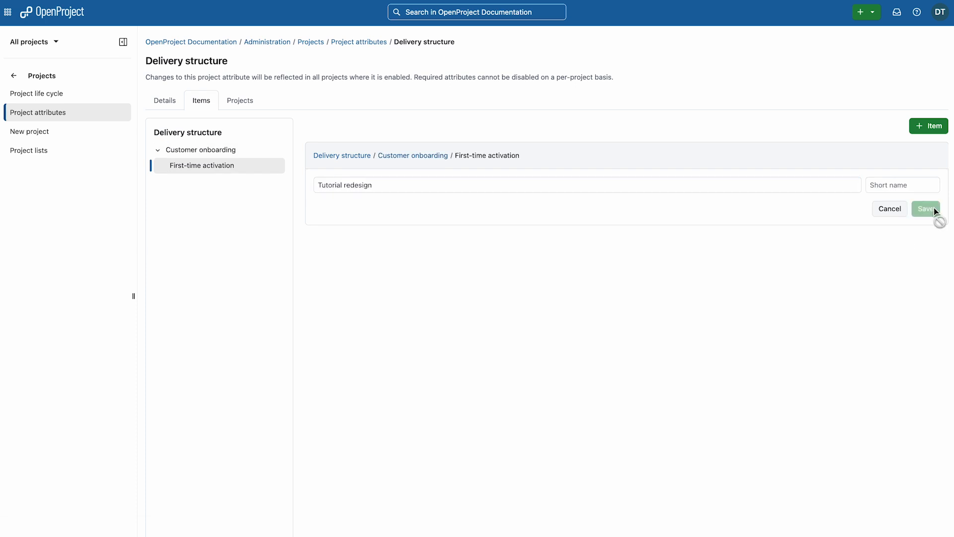
pyautogui.click(925, 208)
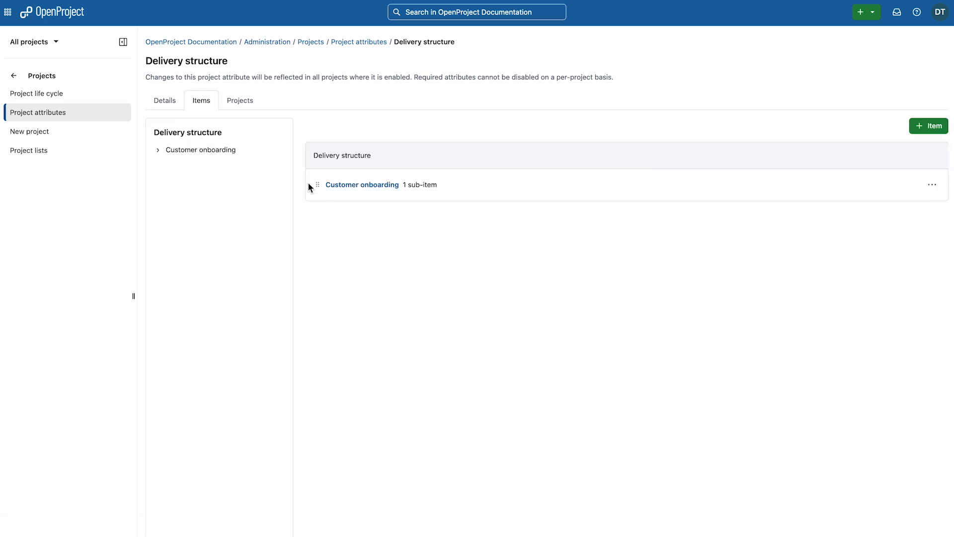
pyautogui.click(158, 150)
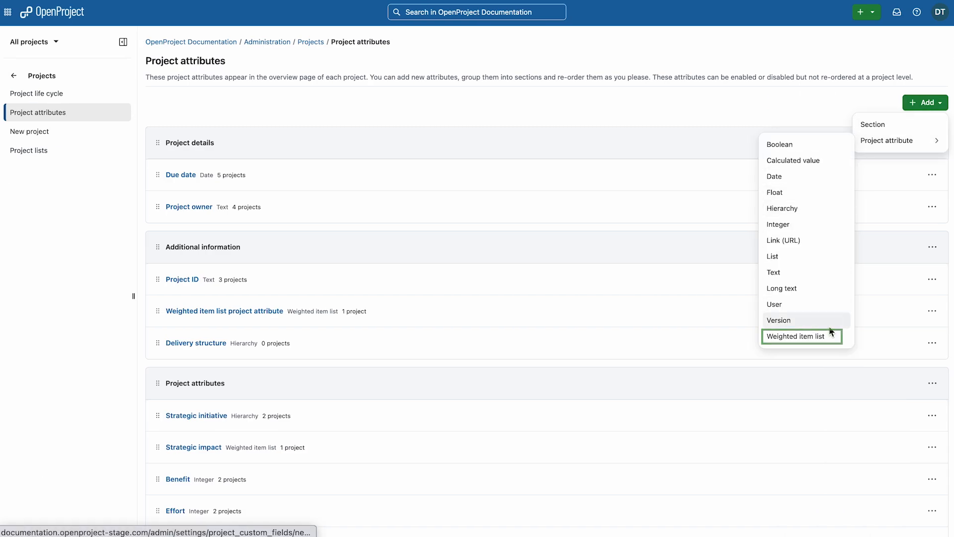
# - Create weighted item list 'Strategic fit' with items High 0.3, Medium 0.2 and Low 0.1
pyautogui.click(795, 335)
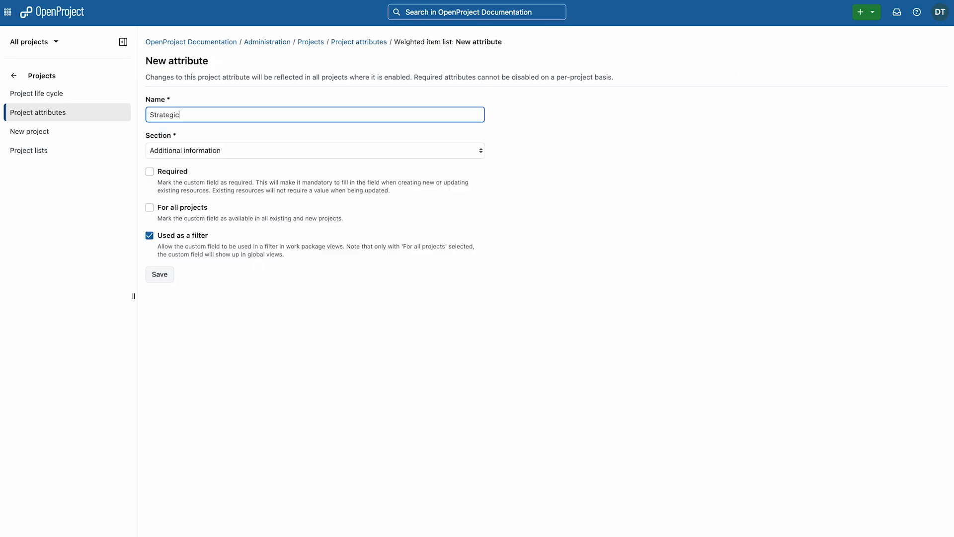
pyautogui.write('fit')
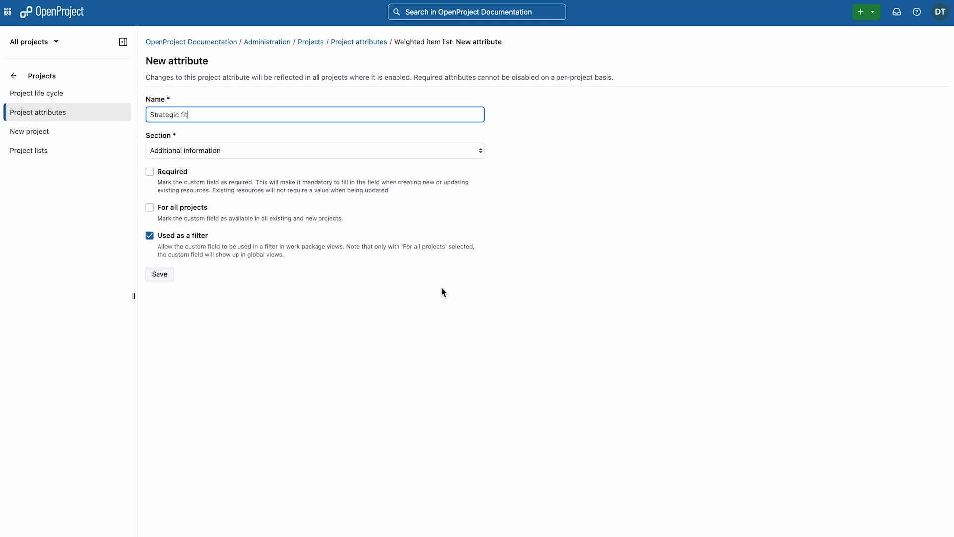
pyautogui.click(159, 275)
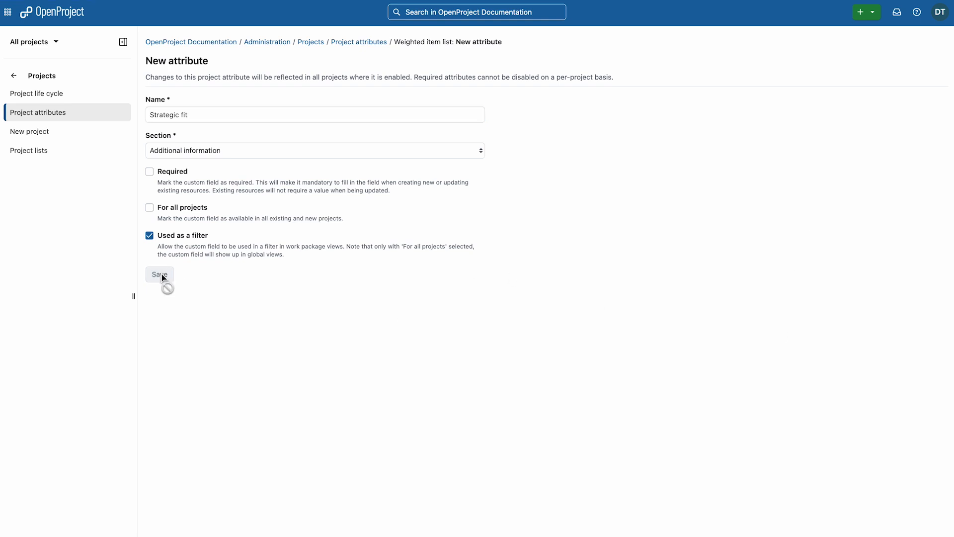
pyautogui.click(159, 274)
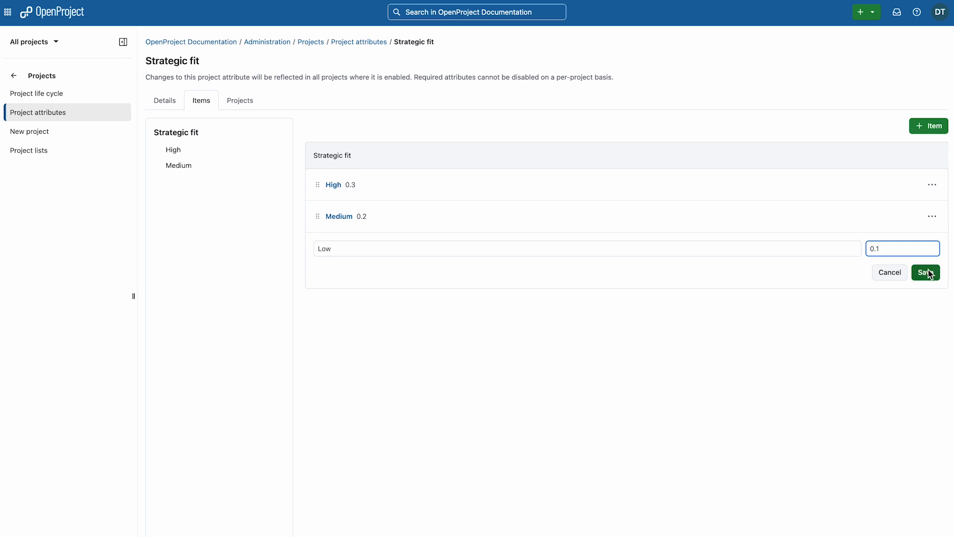
pyautogui.click(926, 272)
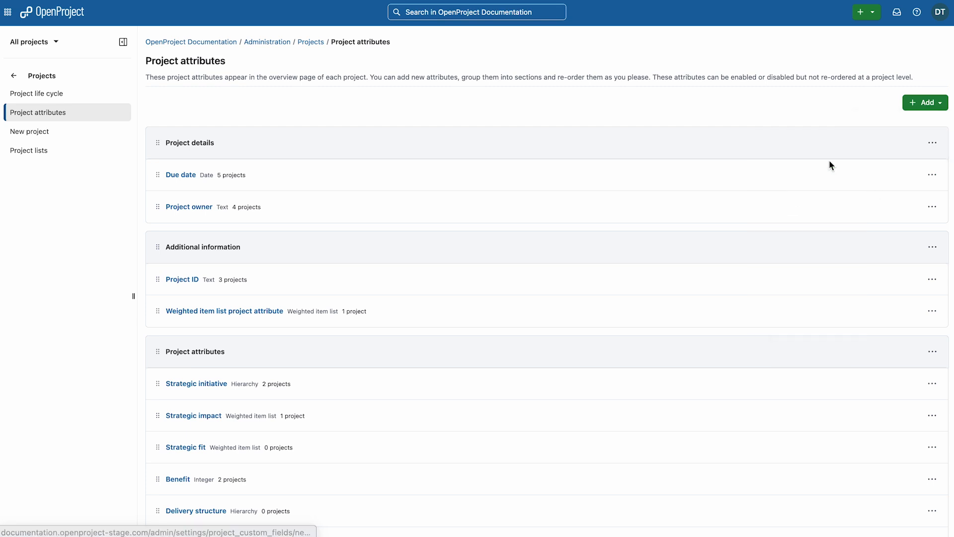
# - Create 'Initiative score (calculated)' with a formula combining Strategic fit, User benefit and Effort
pyautogui.write('Initiative score (calculated')
pyautogui.write('(Strategic fit * 0.4) + (User benefit * 0.4) - (E * 0.1)')
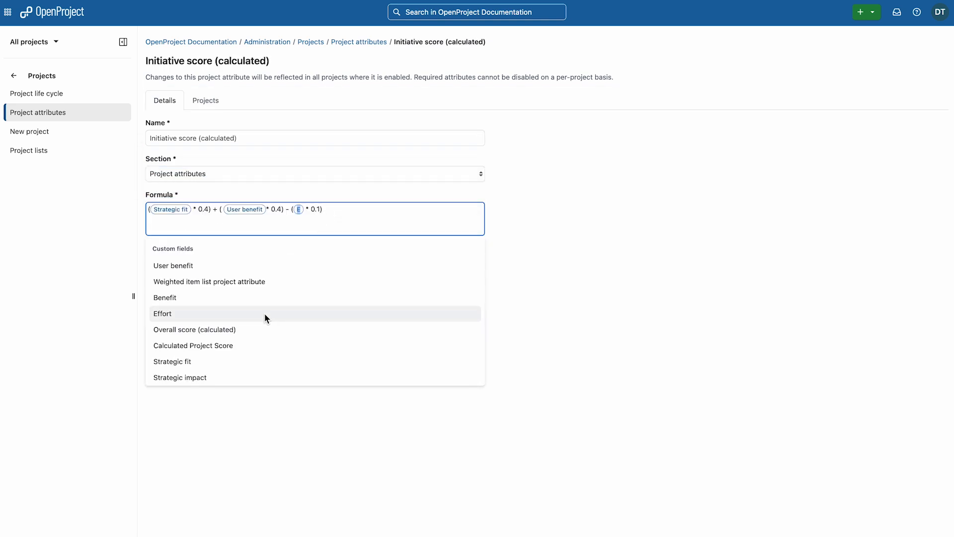
pyautogui.click(162, 313)
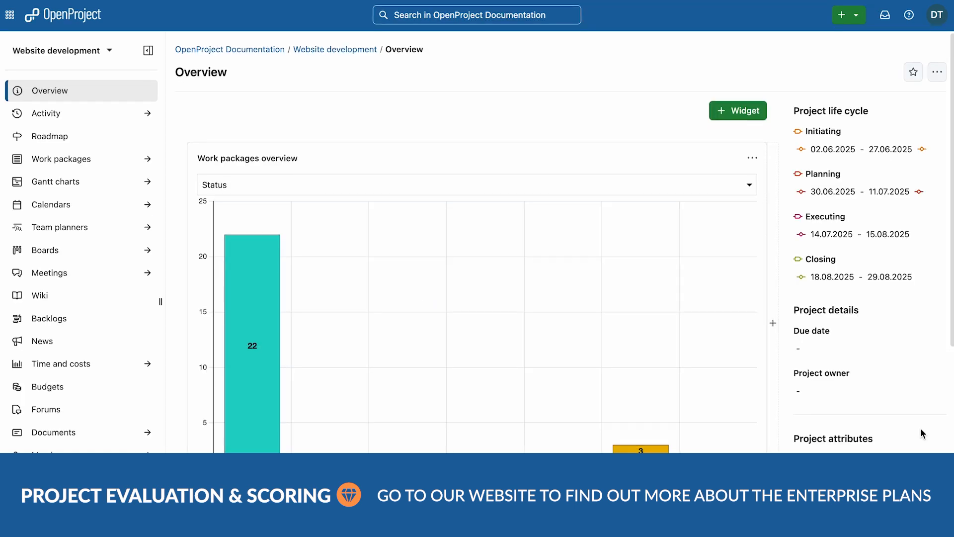
# - Change Website development's User benefit project attribute value to 40
pyautogui.scroll(-3)
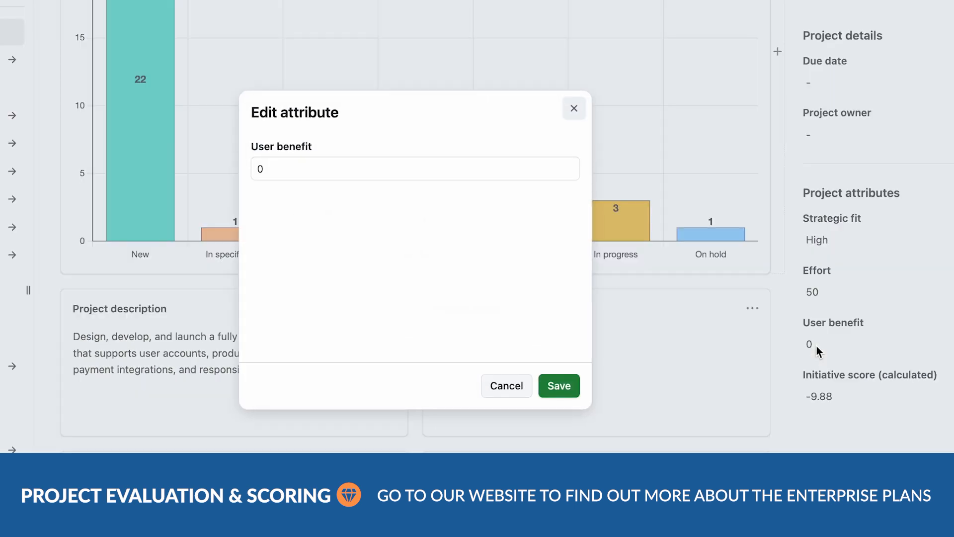
pyautogui.click(415, 169)
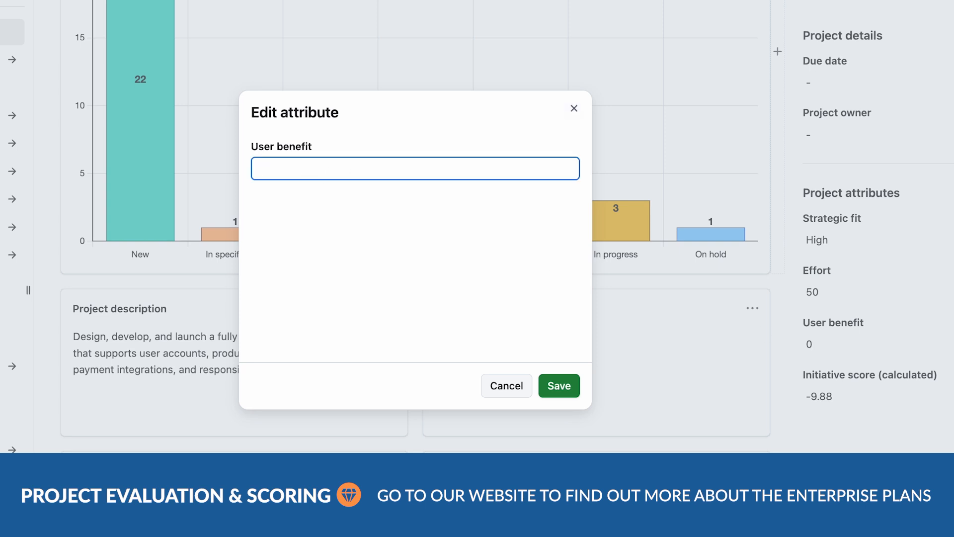
pyautogui.write('40')
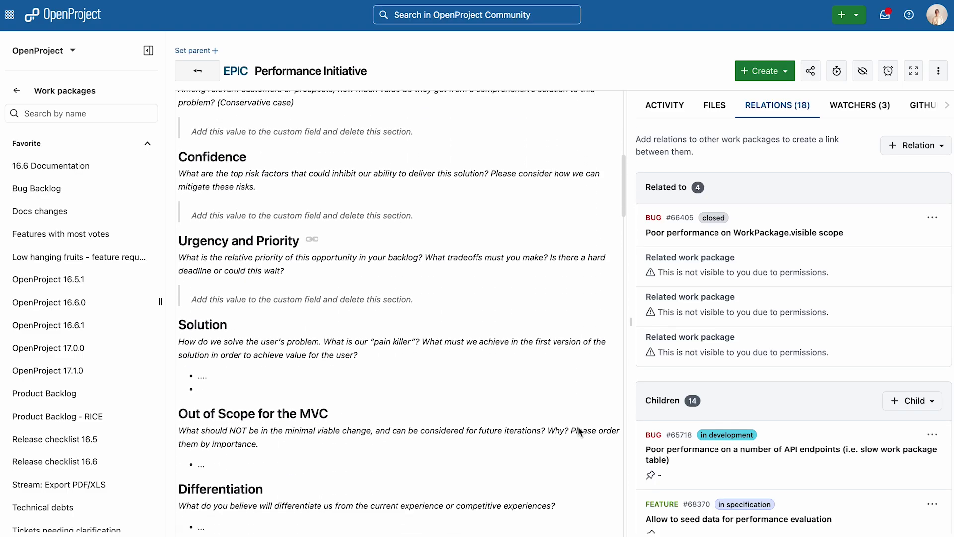
# - Review Autoscaling's GitHub activity entries and follow the pull request #20359 link to GitHub
pyautogui.scroll(-3)
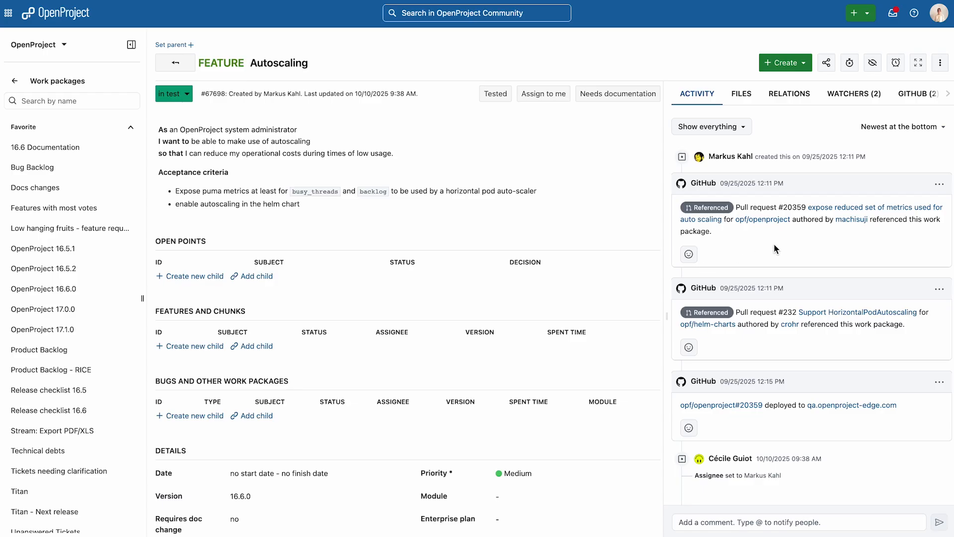
pyautogui.click(893, 207)
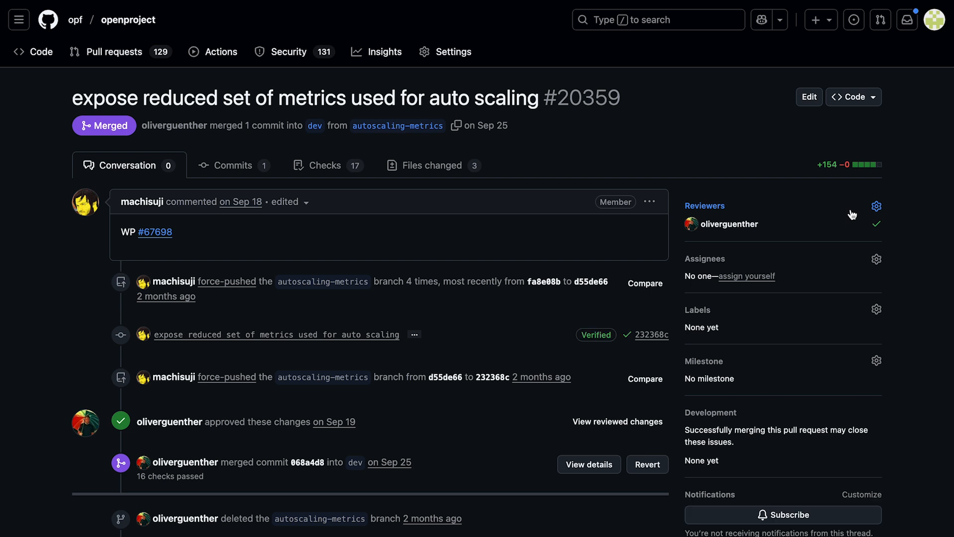
# - Scroll through the merged pull request #20359 conversation on GitHub
pyautogui.scroll(-3)
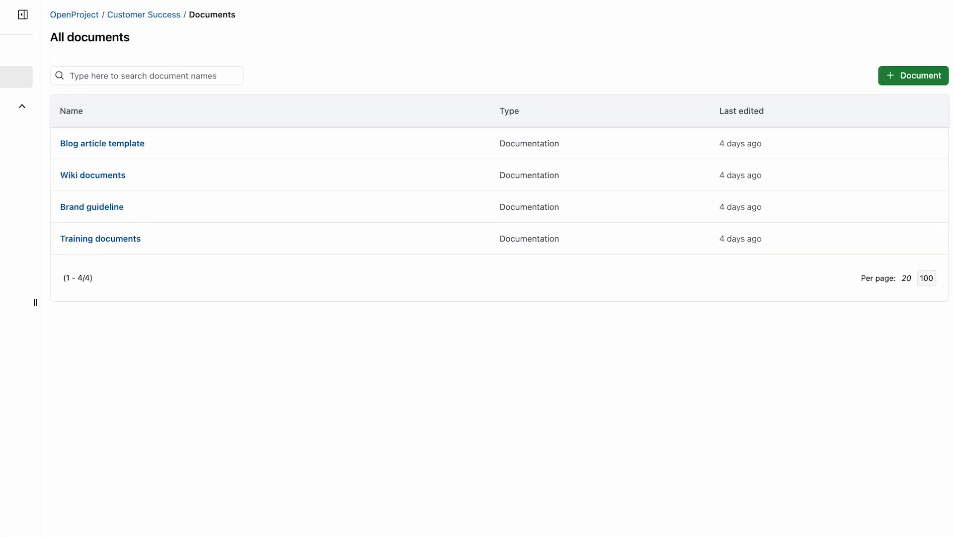
pyautogui.moveTo(541, 91)
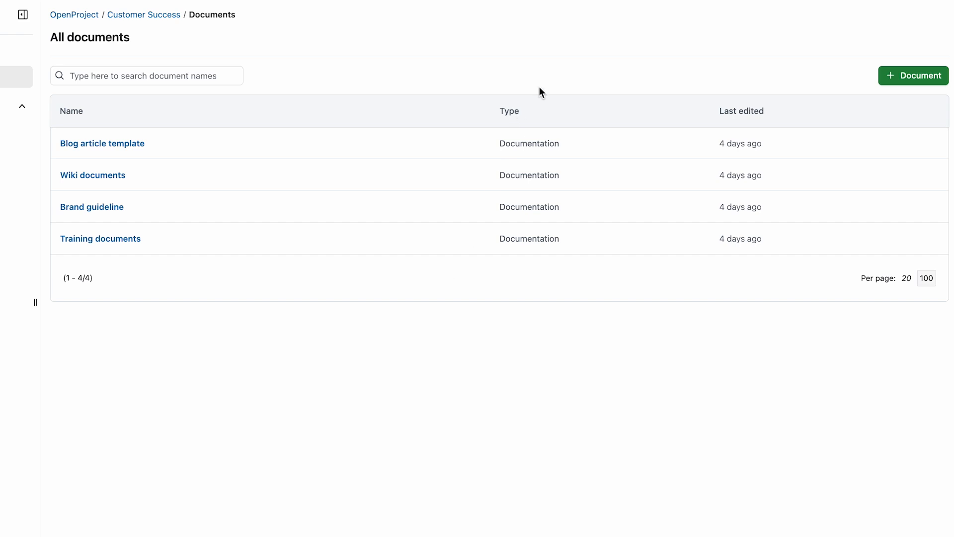
pyautogui.moveTo(547, 72)
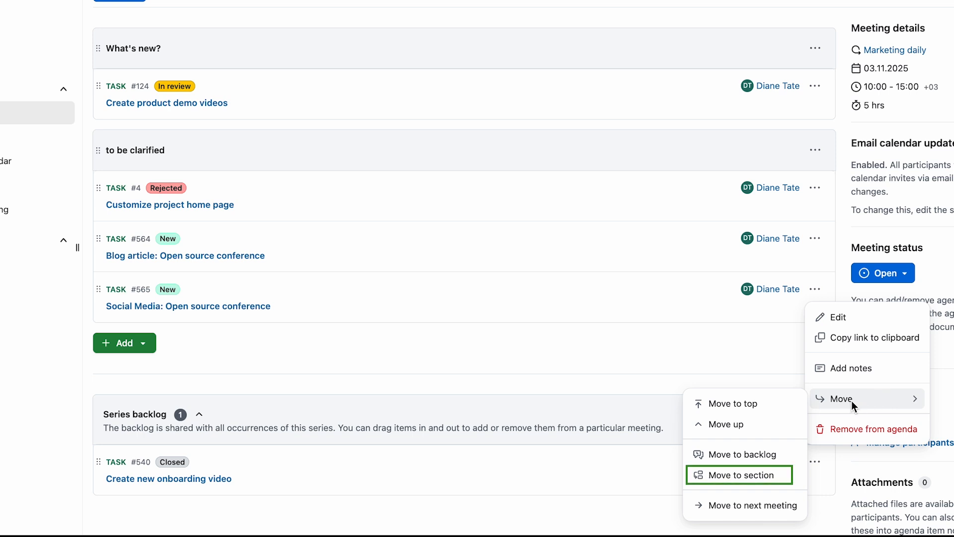
# - Move the Marketing daily agenda item into another section via Move to section
pyautogui.click(740, 475)
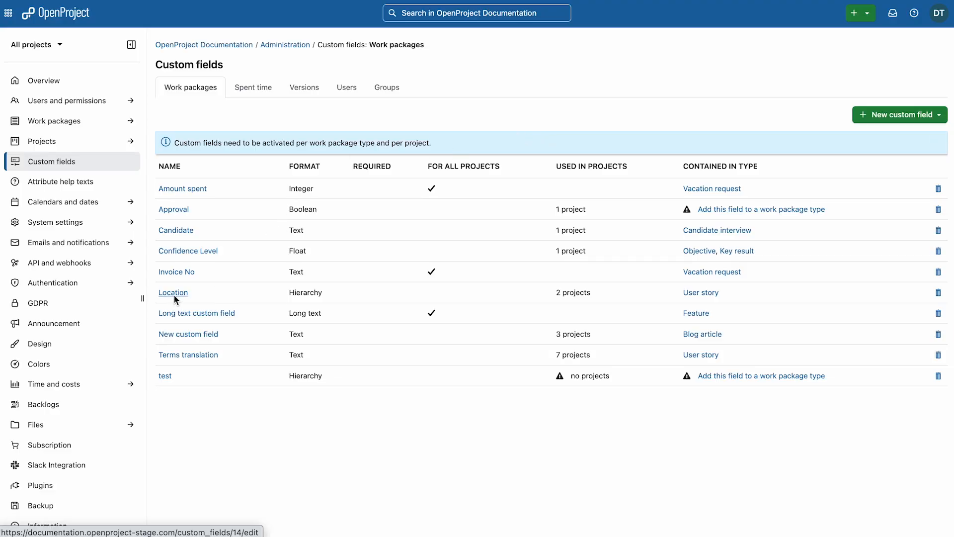
# - In the Location hierarchy field's items, choose Change parent for the Europe item
pyautogui.click(173, 292)
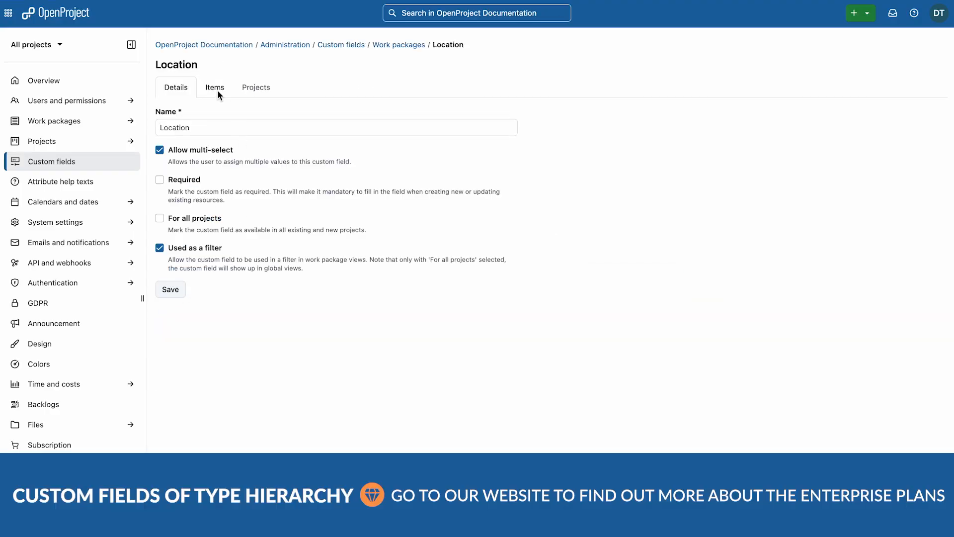
pyautogui.click(215, 87)
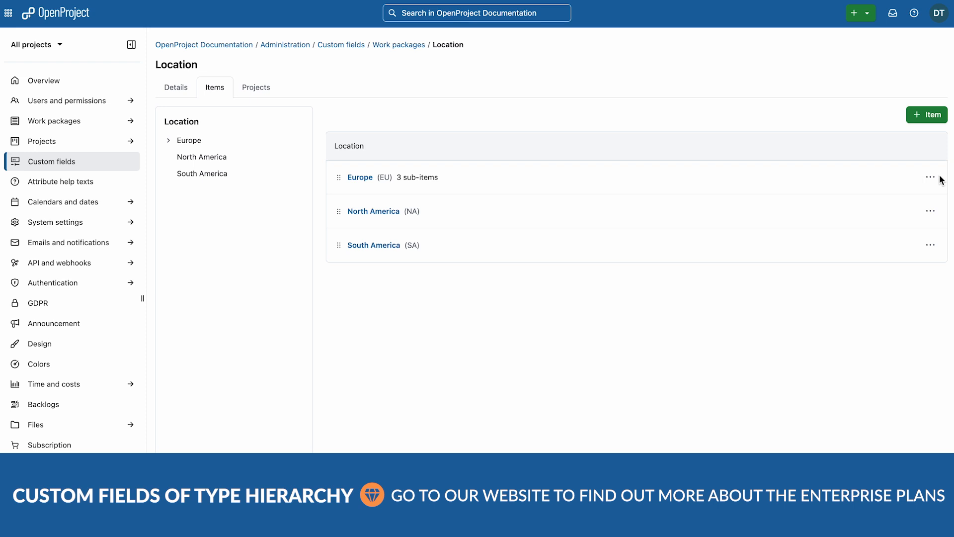
pyautogui.click(931, 177)
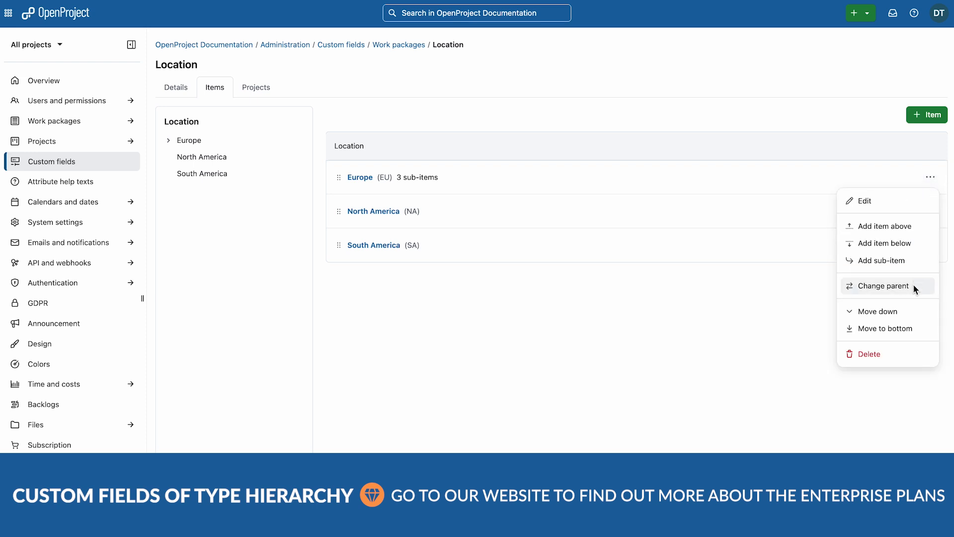
pyautogui.click(882, 285)
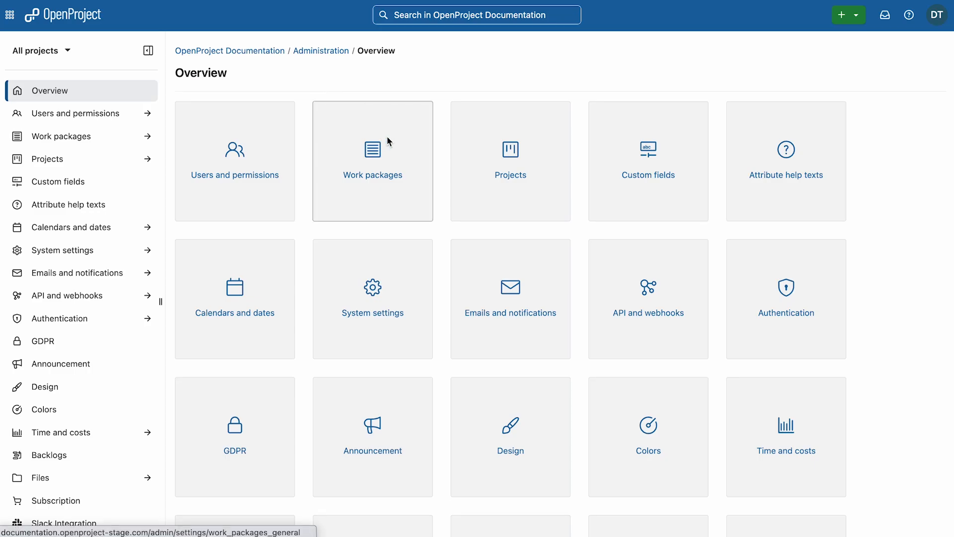
# - Show the work package workflow status transitions for the Member role and Task type
pyautogui.click(372, 161)
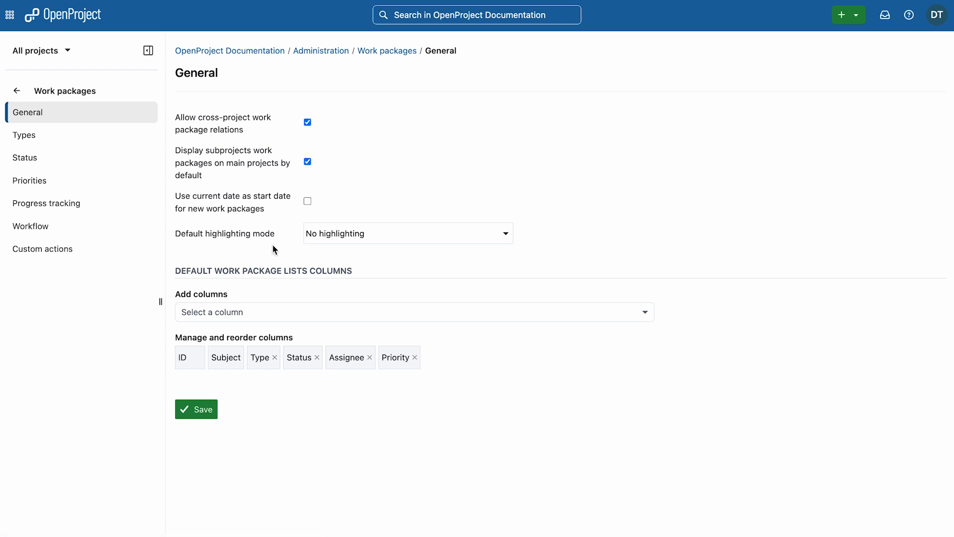
pyautogui.click(31, 225)
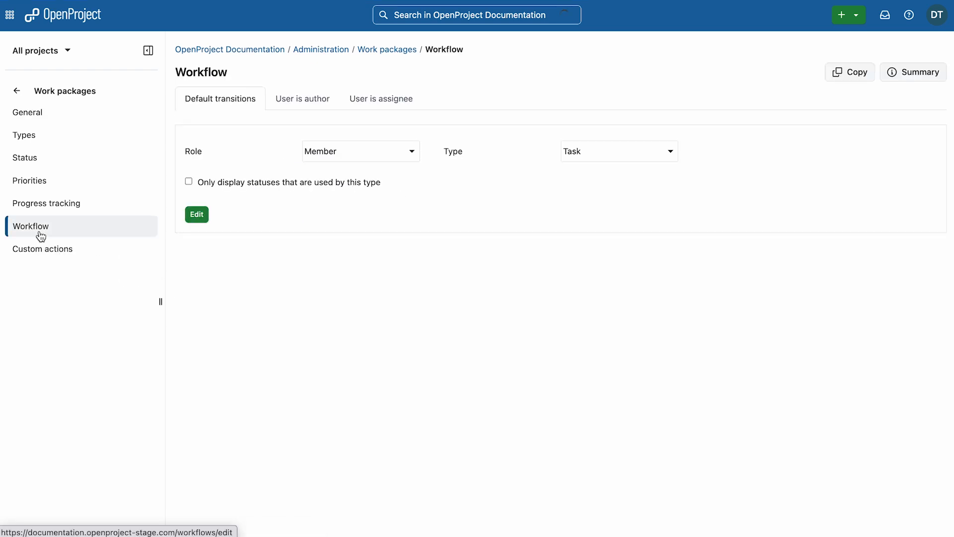
pyautogui.click(196, 215)
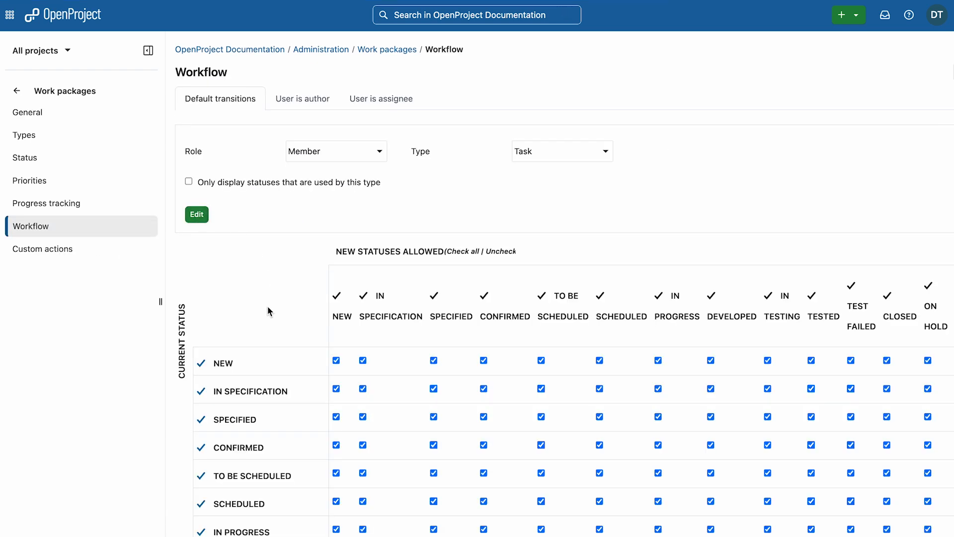
pyautogui.scroll(-3)
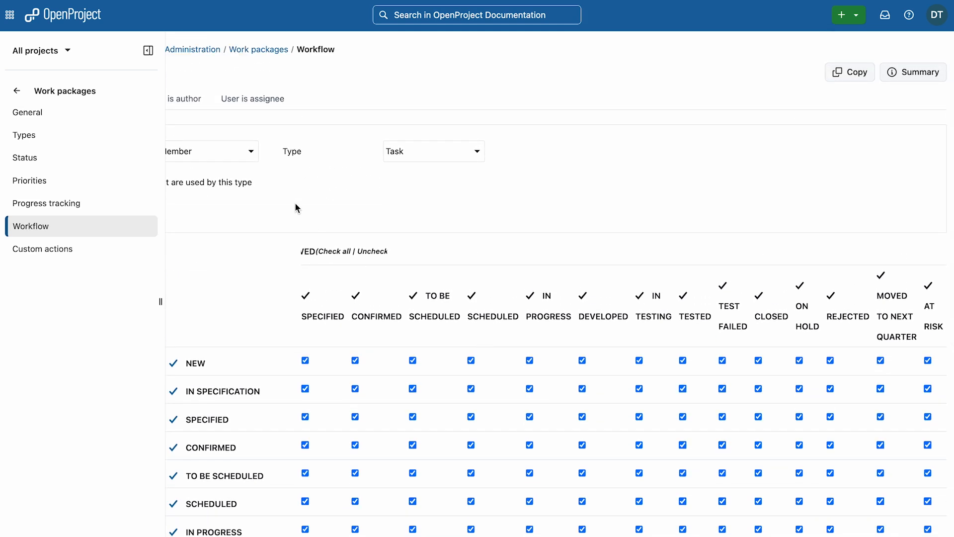
# - View the extra transitions allowed when the user is author and when the user is assignee
pyautogui.click(303, 98)
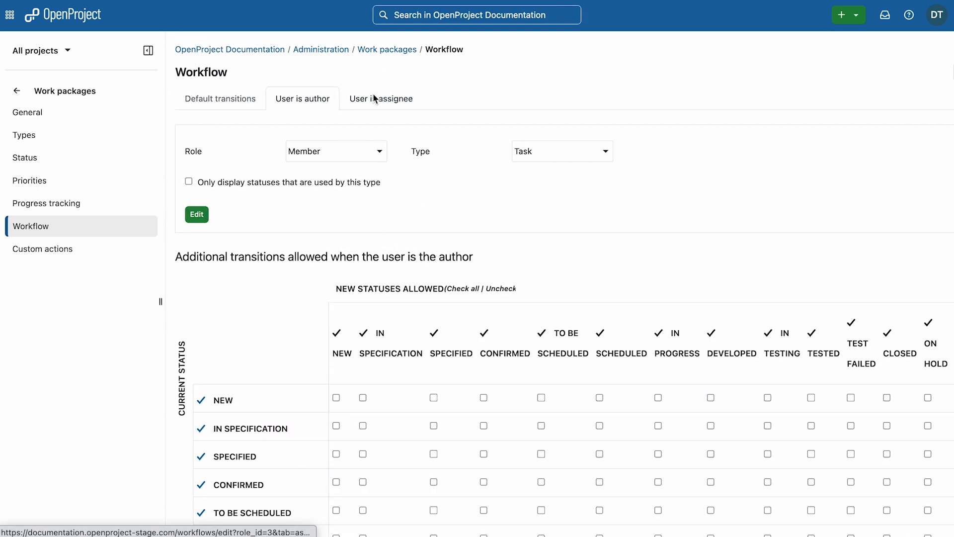
pyautogui.click(381, 99)
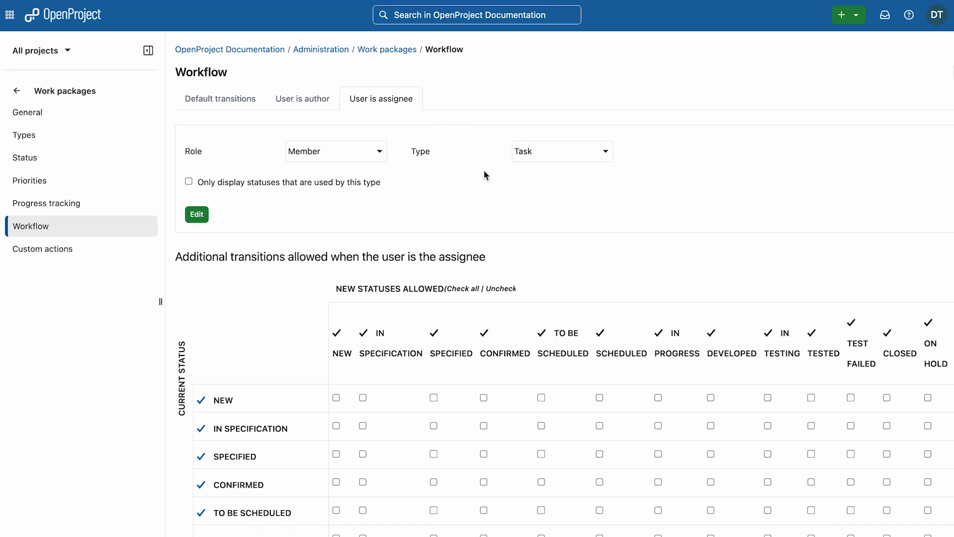